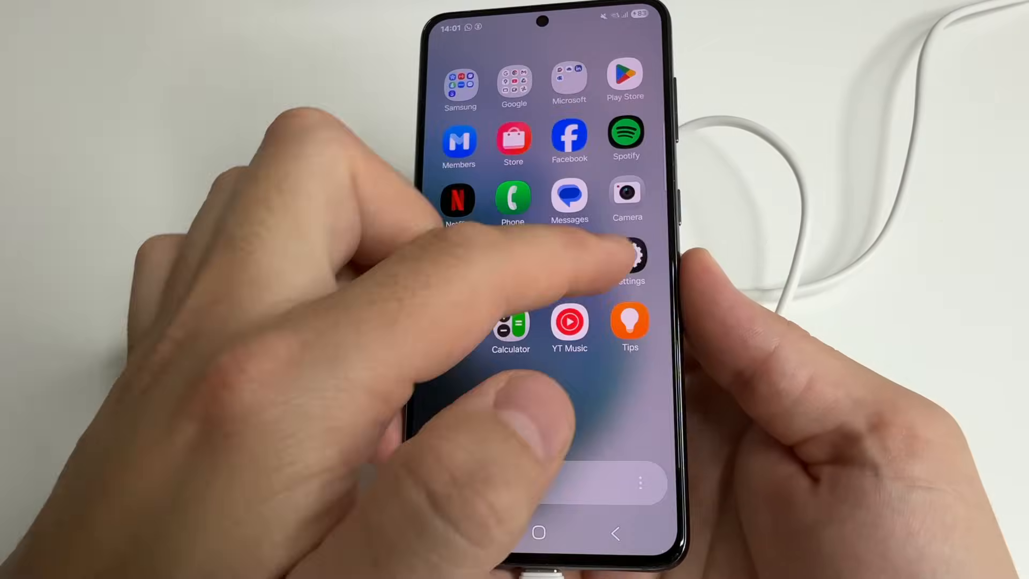
Find Developer options via Samsung Settings search for 'developer' and reach the USB debugging toggle.
{"action": "left_click", "coordinate": [627, 259]}
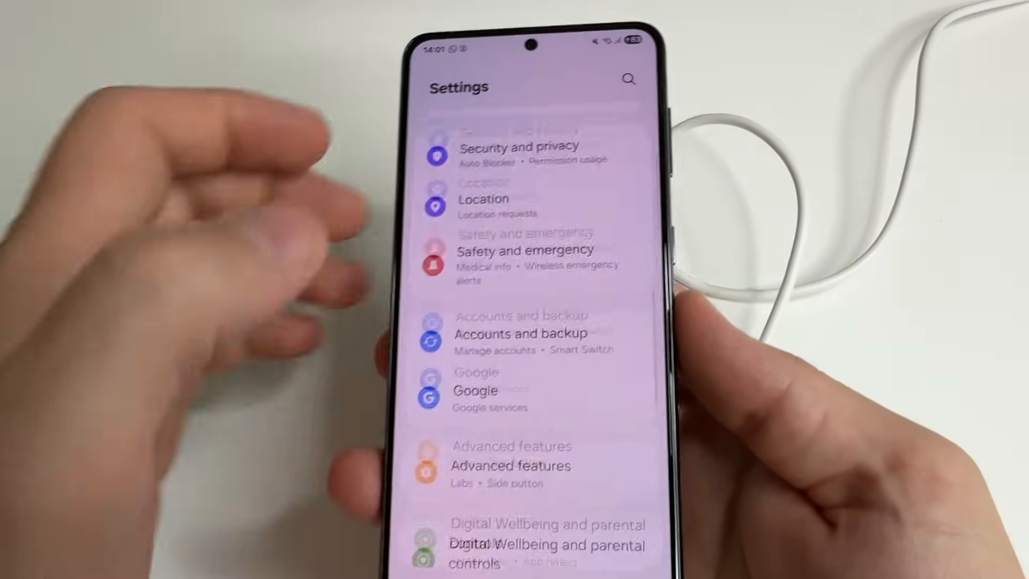
{"action": "left_click", "coordinate": [628, 79]}
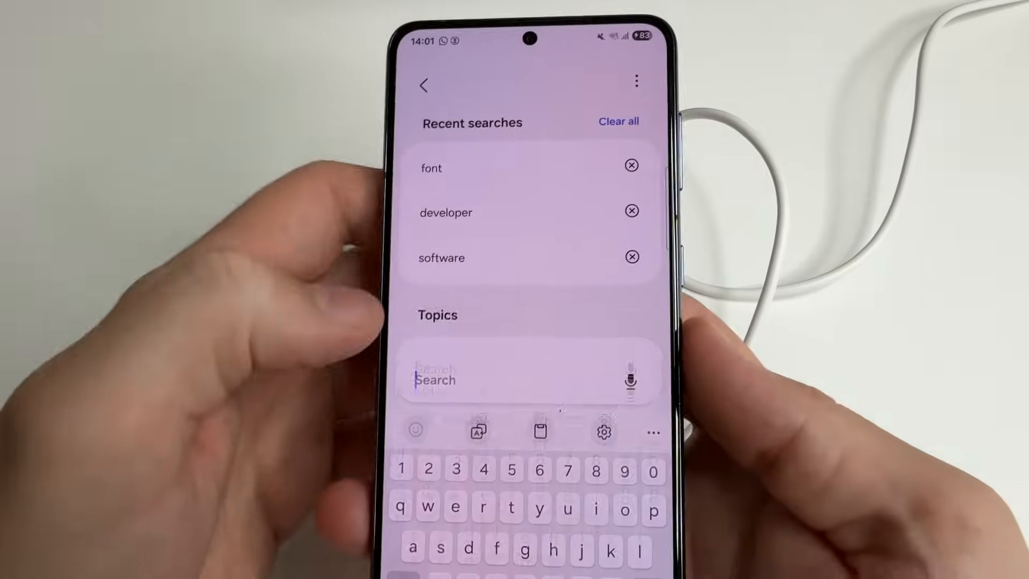
{"action": "left_click", "coordinate": [445, 213]}
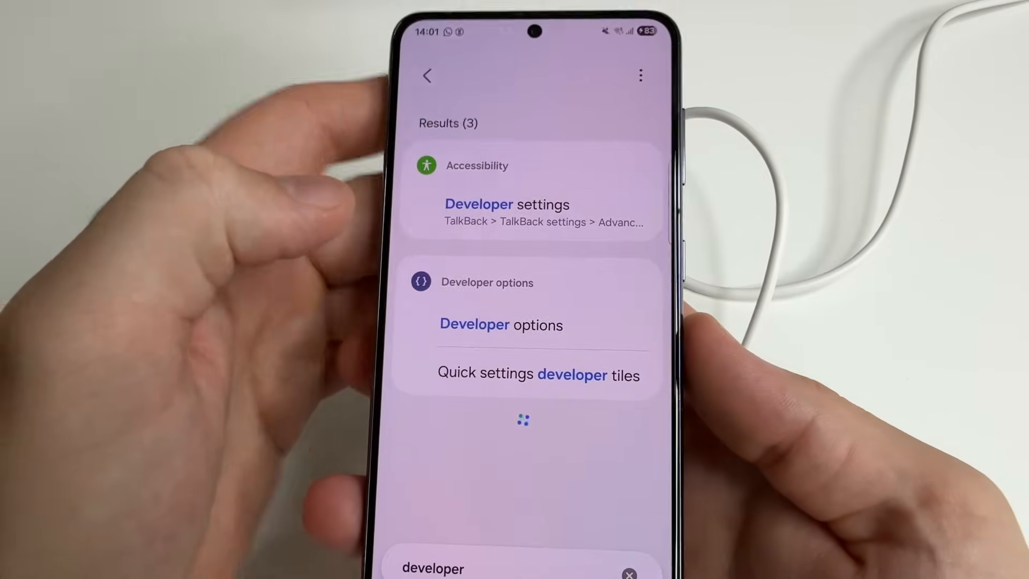
{"action": "left_click", "coordinate": [500, 324]}
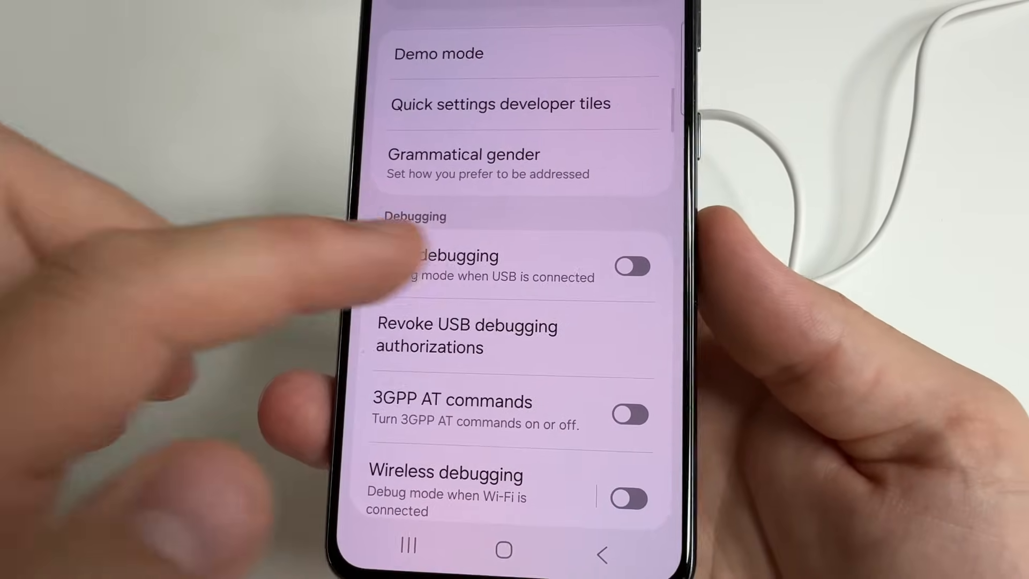
{"action": "left_click", "coordinate": [633, 264]}
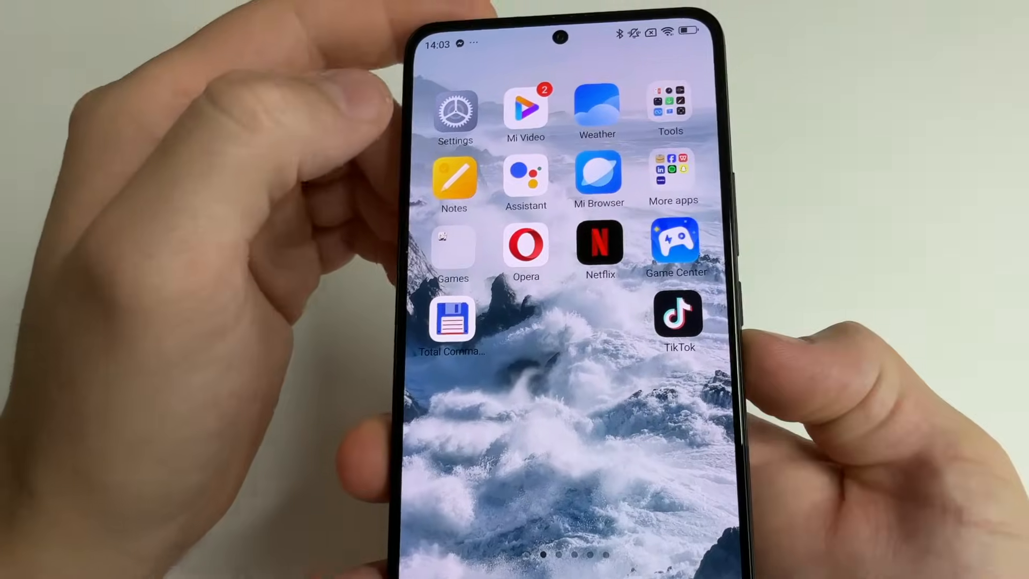
Unlock developer mode from About phone on the Xiaomi, then locate Developer options by searching 'developer'.
{"action": "left_click", "coordinate": [454, 108]}
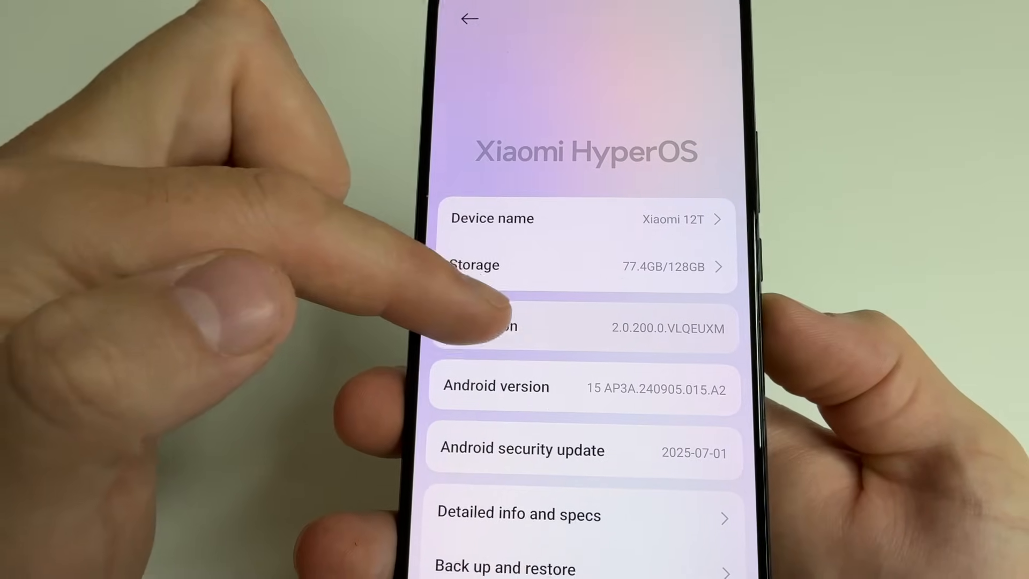
{"action": "left_click", "coordinate": [583, 327]}
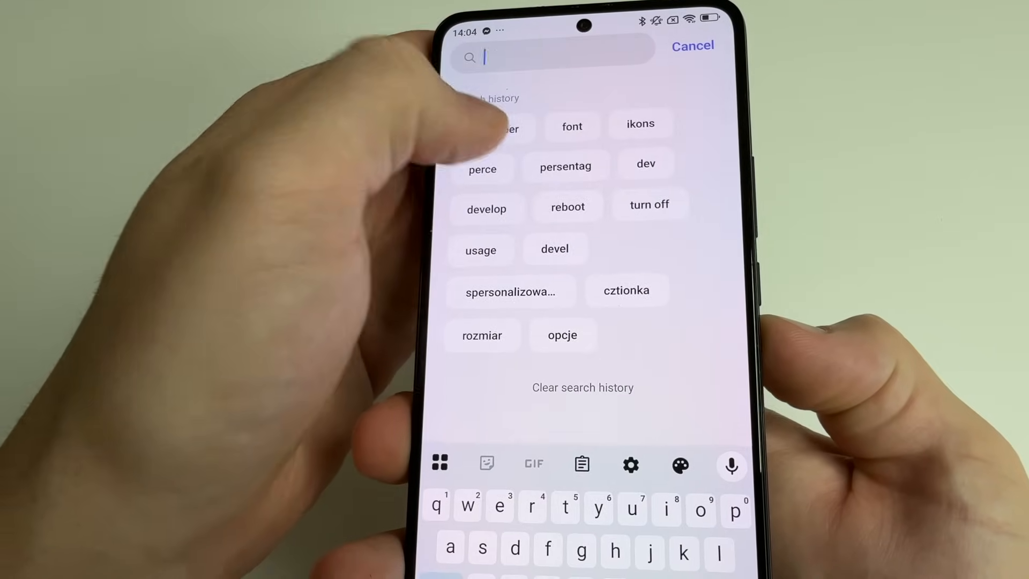
{"action": "type", "text": "developer"}
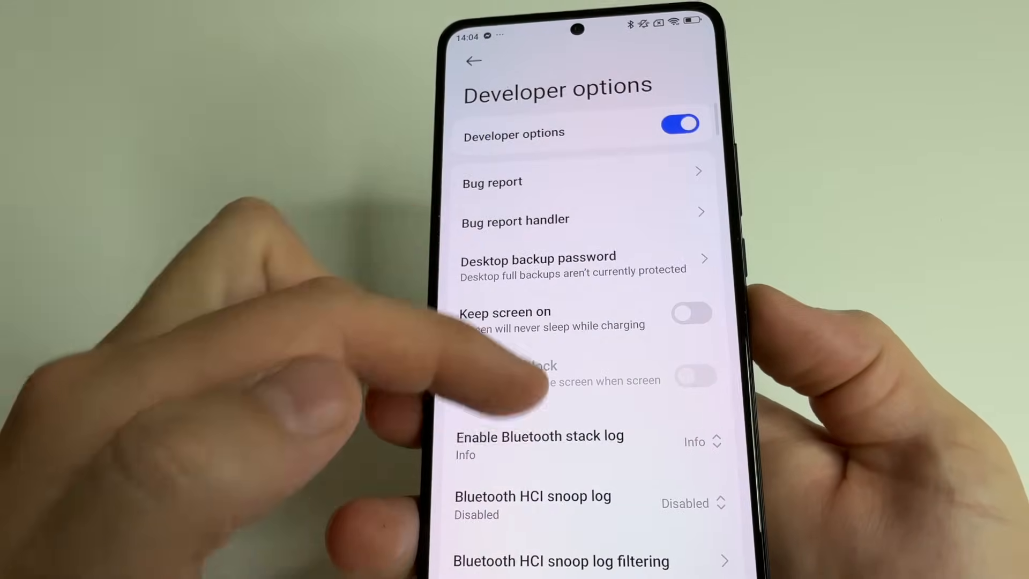
{"action": "scroll", "scroll_direction": "down", "scroll_amount": 3}
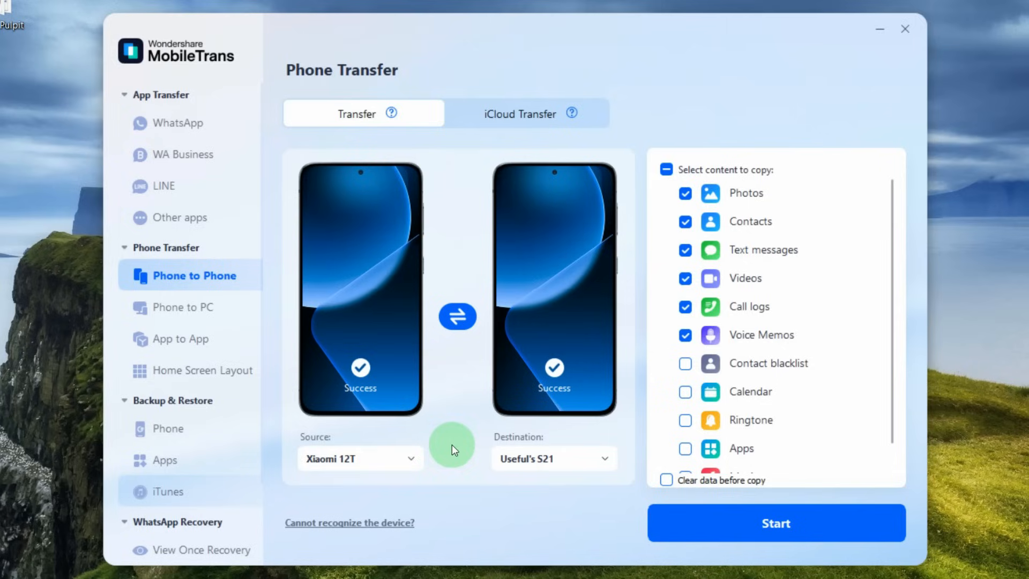
{"action": "mouse_move", "coordinate": [184, 275]}
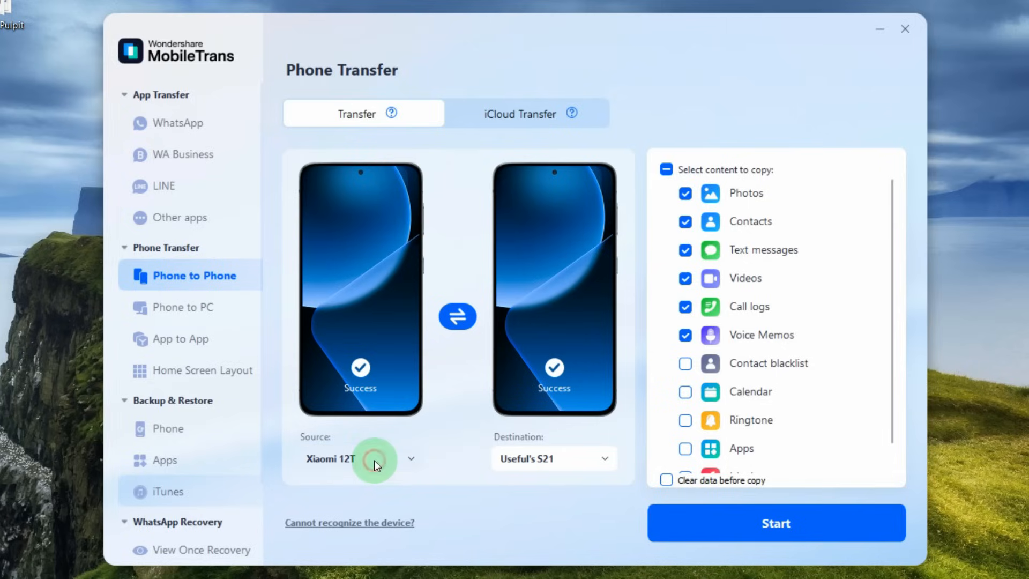
Swap devices so Useful's S21 is the source and the Xiaomi 12T the destination.
{"action": "left_click", "coordinate": [411, 458]}
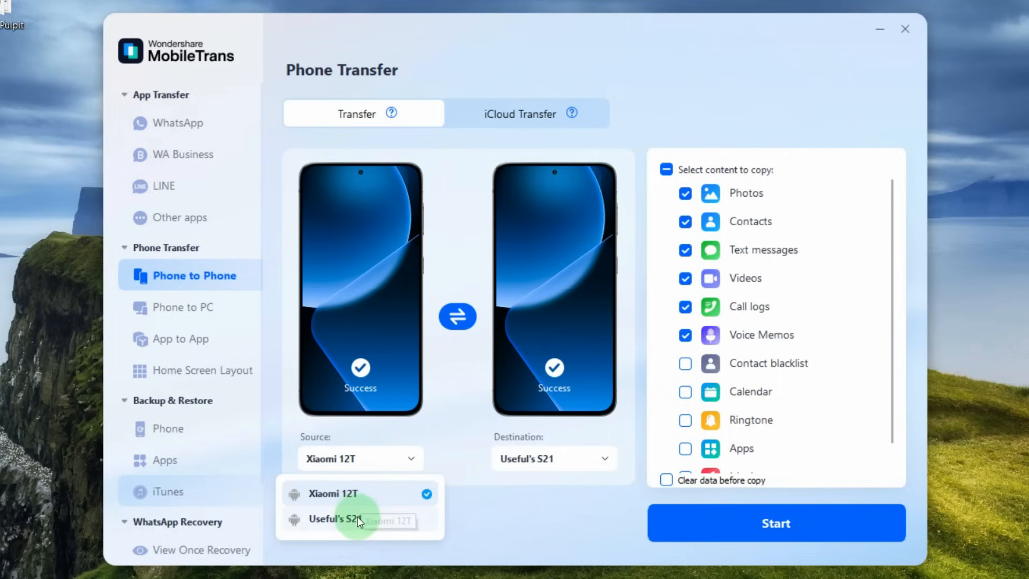
{"action": "left_click", "coordinate": [335, 519]}
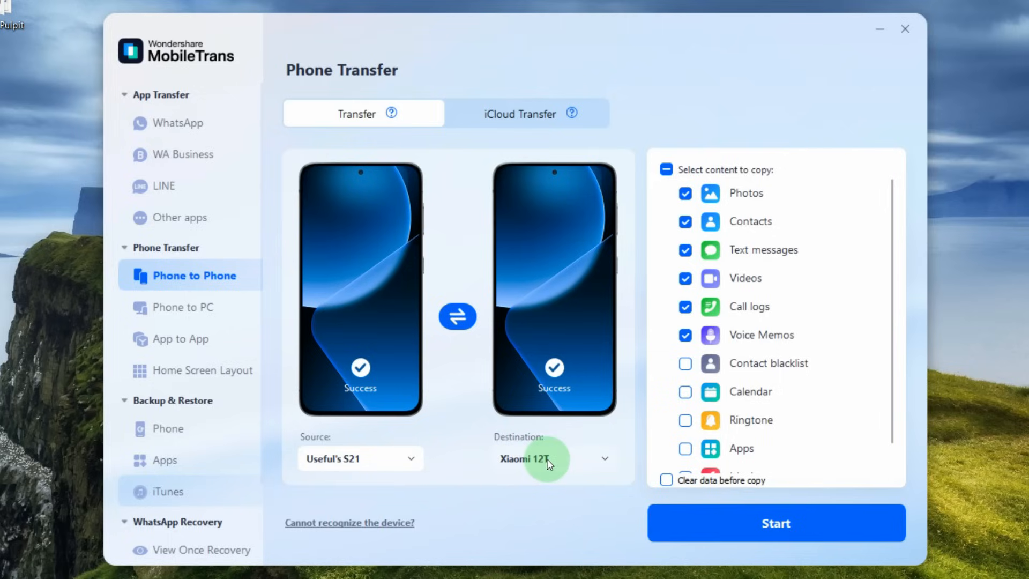
{"action": "mouse_move", "coordinate": [535, 495]}
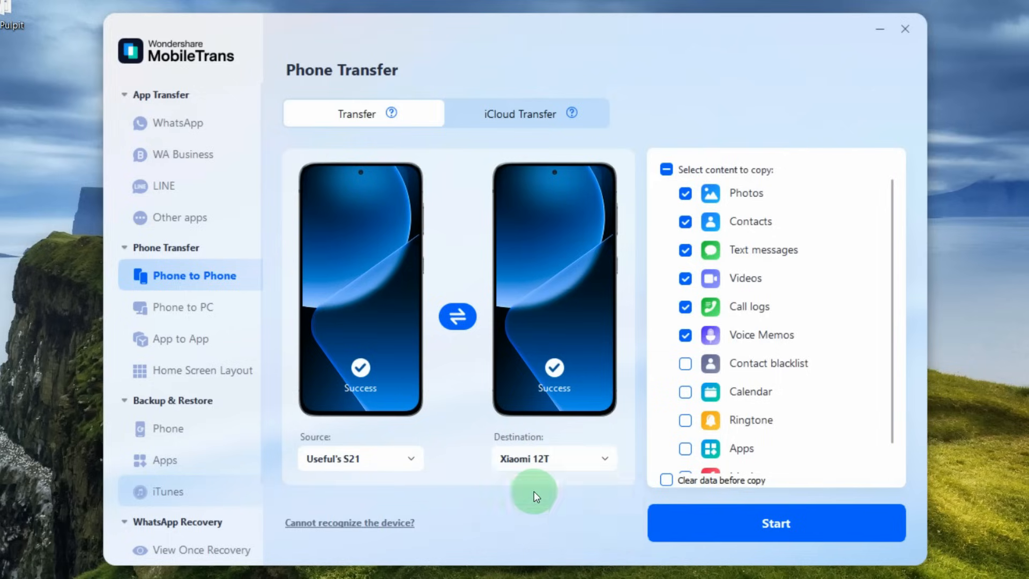
Review the content list and toggle the master checkbox off and back on to select all data types.
{"action": "scroll", "scroll_direction": "down", "scroll_amount": 3}
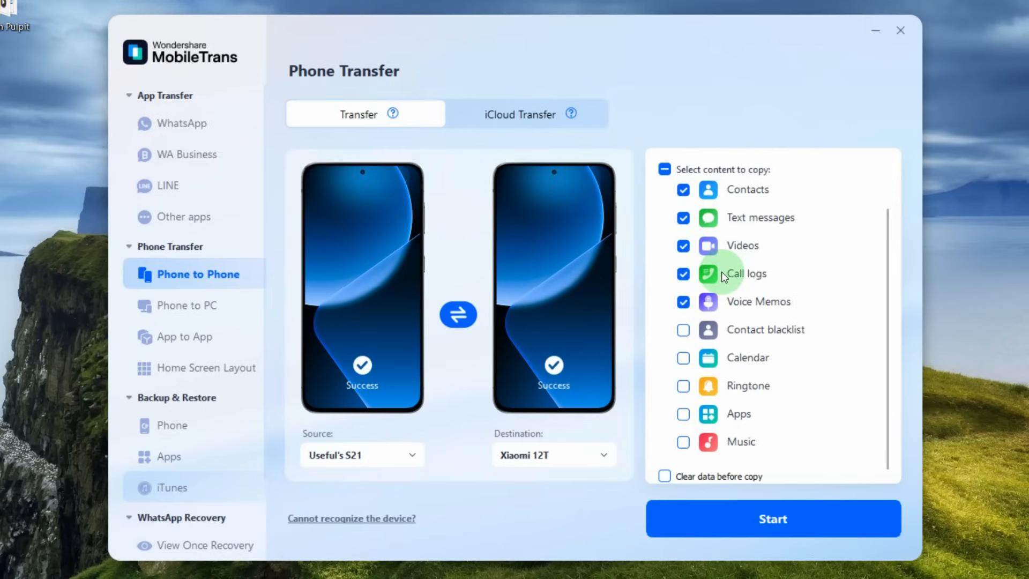
{"action": "mouse_move", "coordinate": [709, 194]}
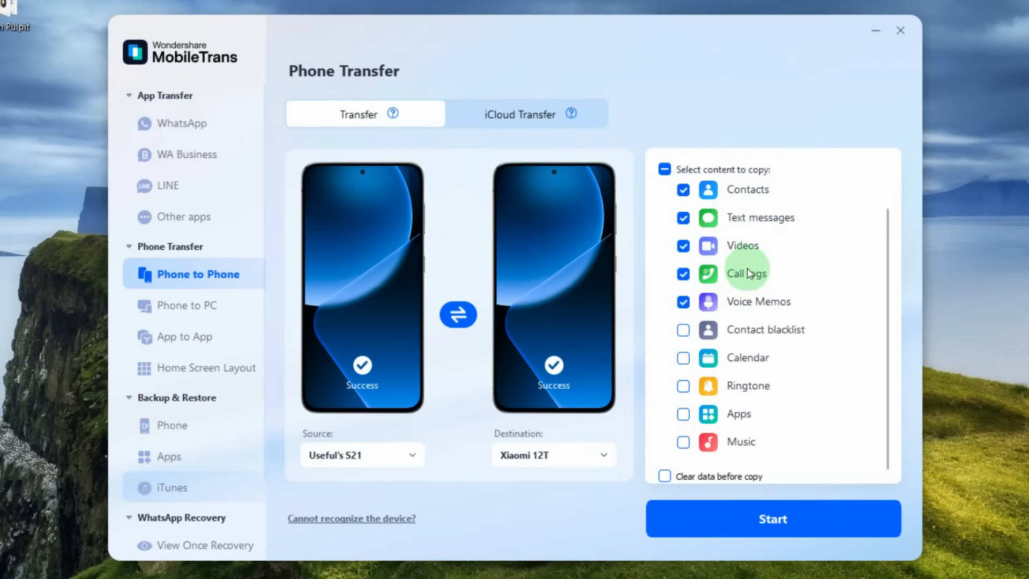
{"action": "mouse_move", "coordinate": [751, 400]}
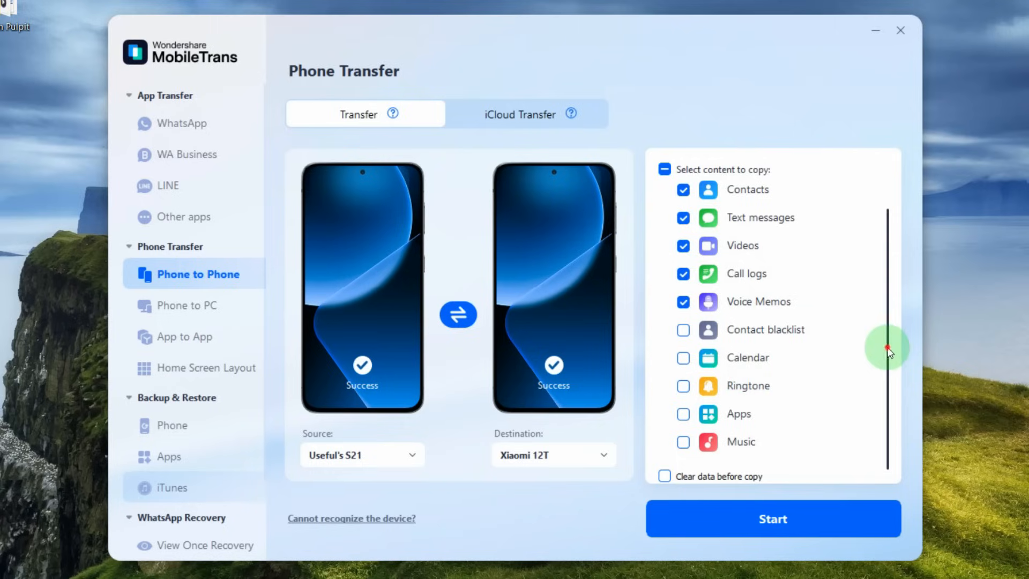
{"action": "scroll", "scroll_direction": "up", "scroll_amount": 3}
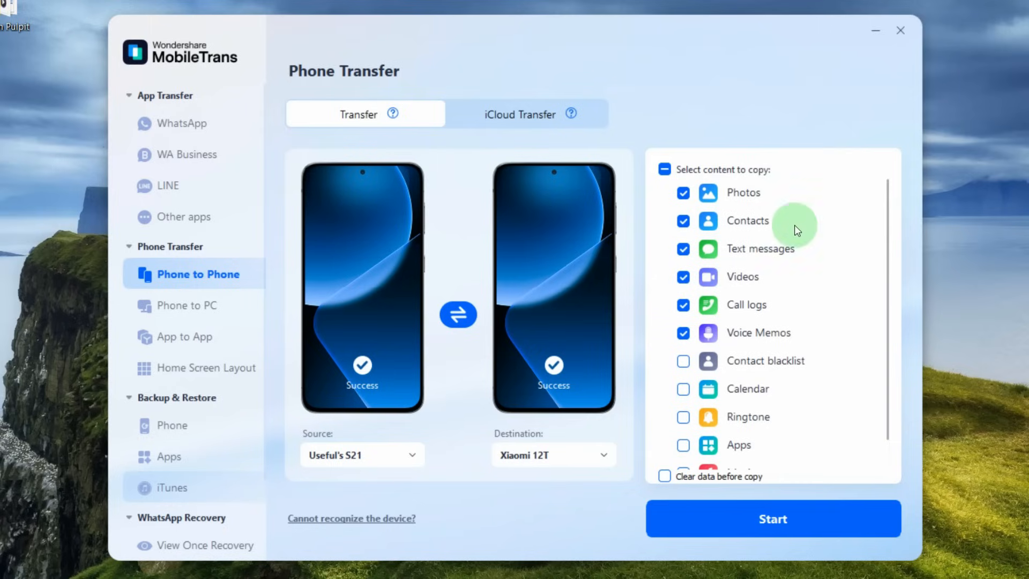
{"action": "left_click", "coordinate": [664, 169]}
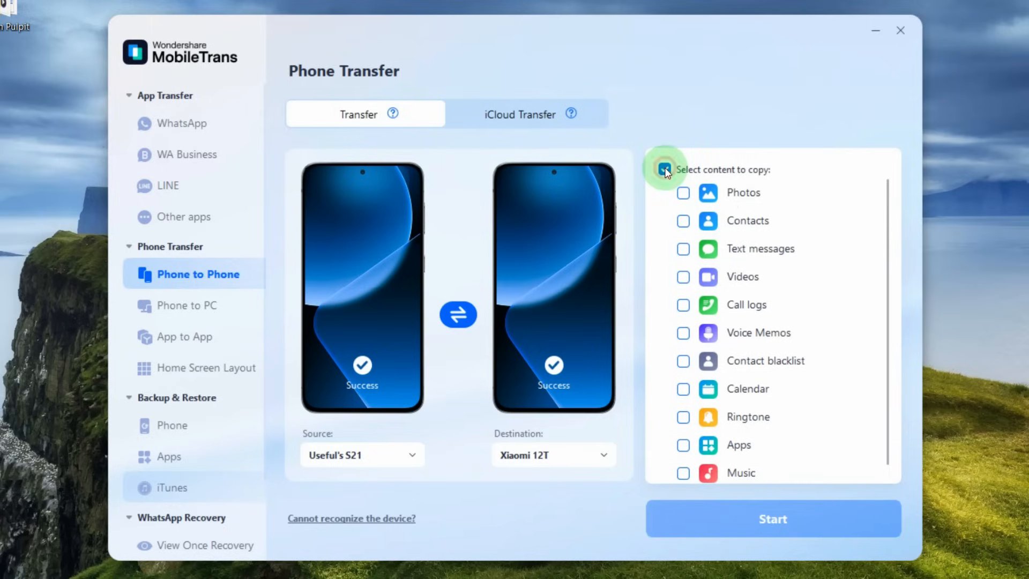
{"action": "left_click", "coordinate": [665, 169]}
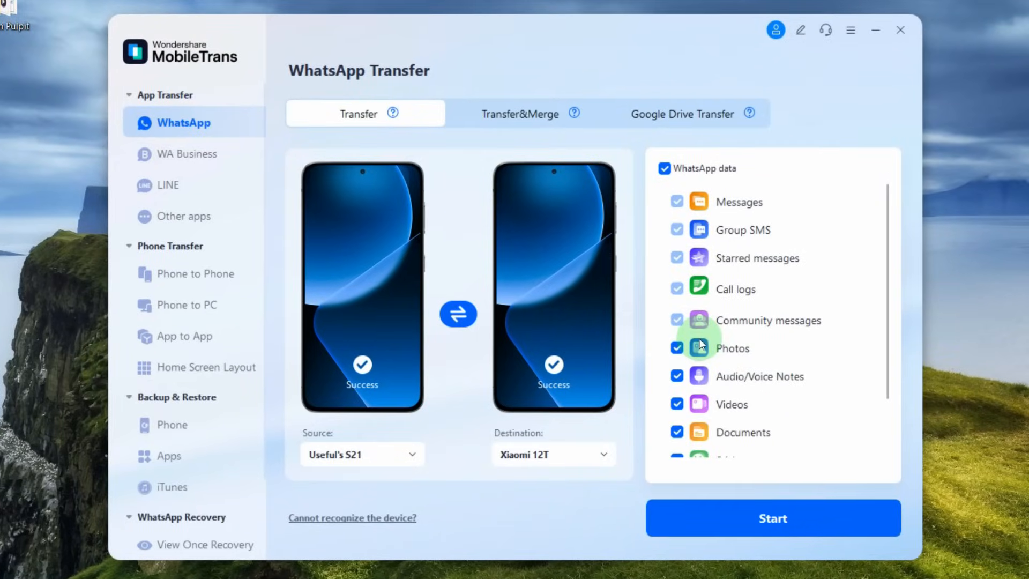
{"action": "mouse_move", "coordinate": [431, 321]}
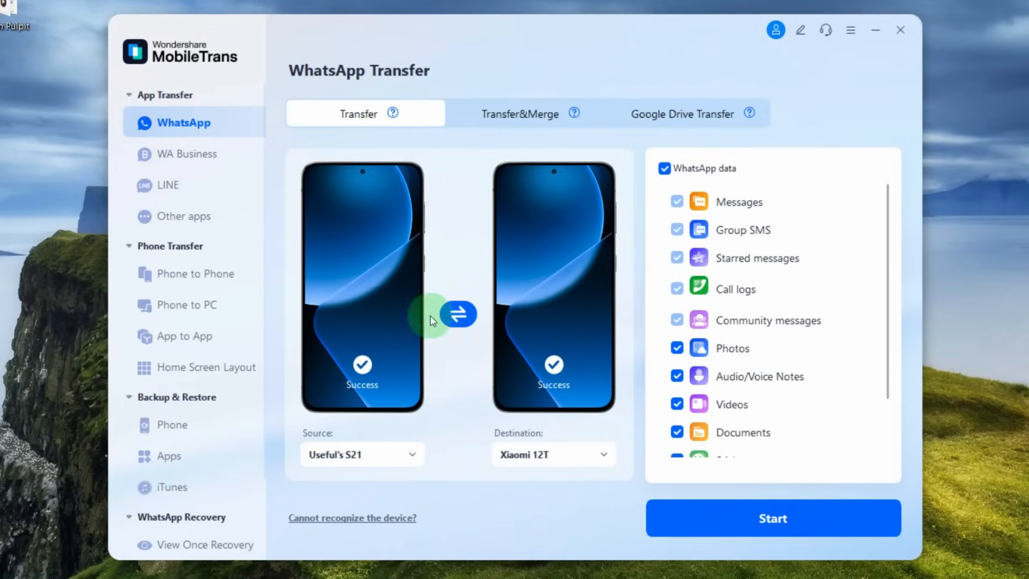
{"action": "mouse_move", "coordinate": [192, 130]}
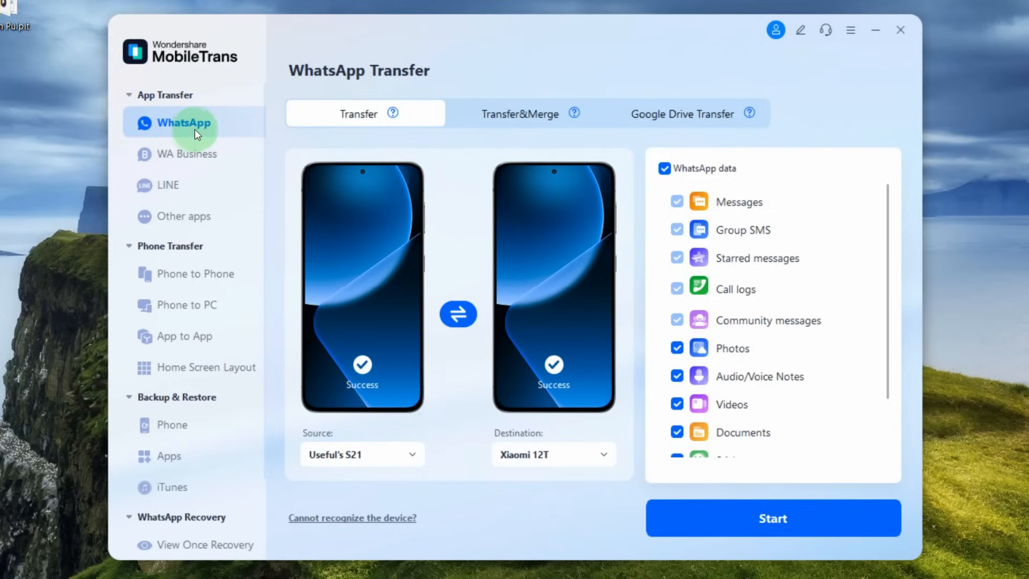
Start WhatsApp Transfer from S21 to Xiaomi 12T and review the full WhatsApp data checklist.
{"action": "left_click", "coordinate": [361, 455]}
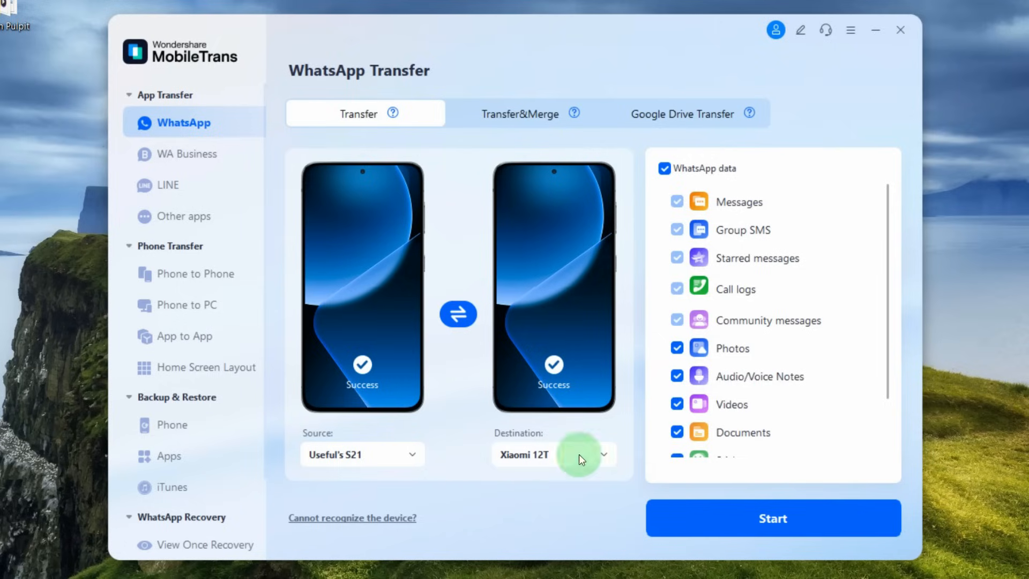
{"action": "scroll", "scroll_direction": "down", "scroll_amount": 3}
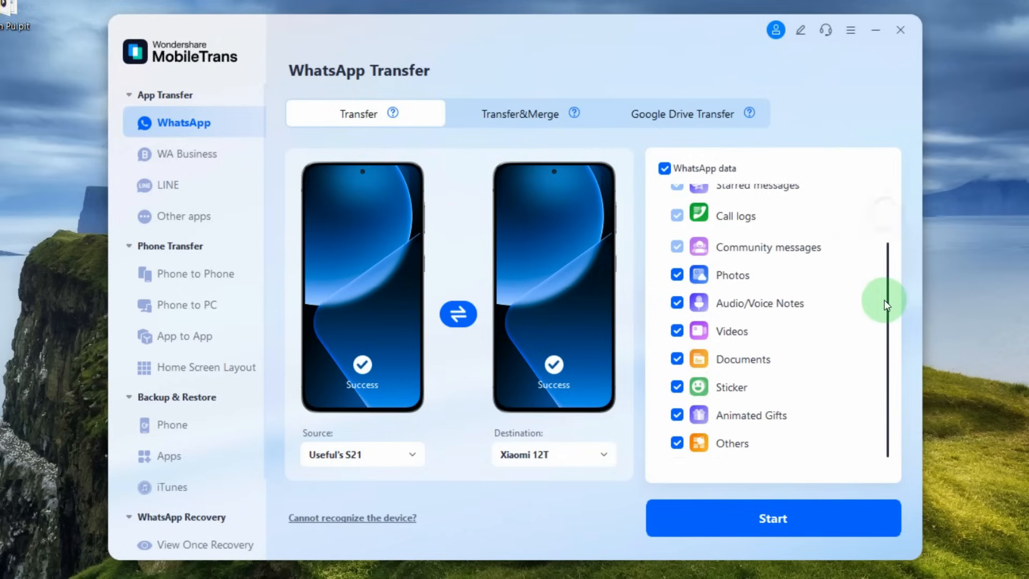
{"action": "scroll", "scroll_direction": "up", "scroll_amount": 3}
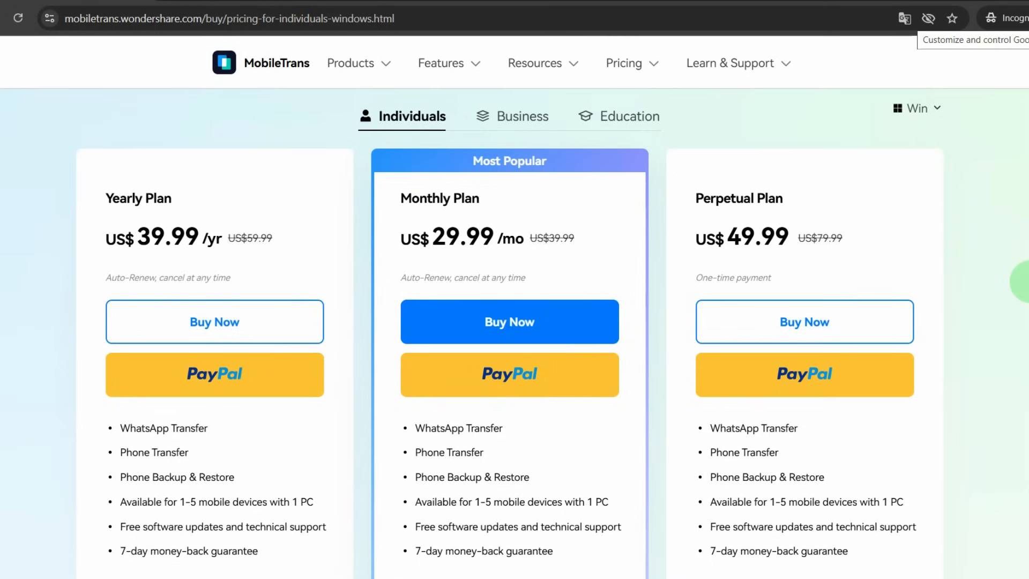
Scroll the pricing page down to the sub-products: WhatsApp Transfer, Phone Transfer and Backup & Restore at US$25.99/mo.
{"action": "scroll", "scroll_direction": "down", "scroll_amount": 3}
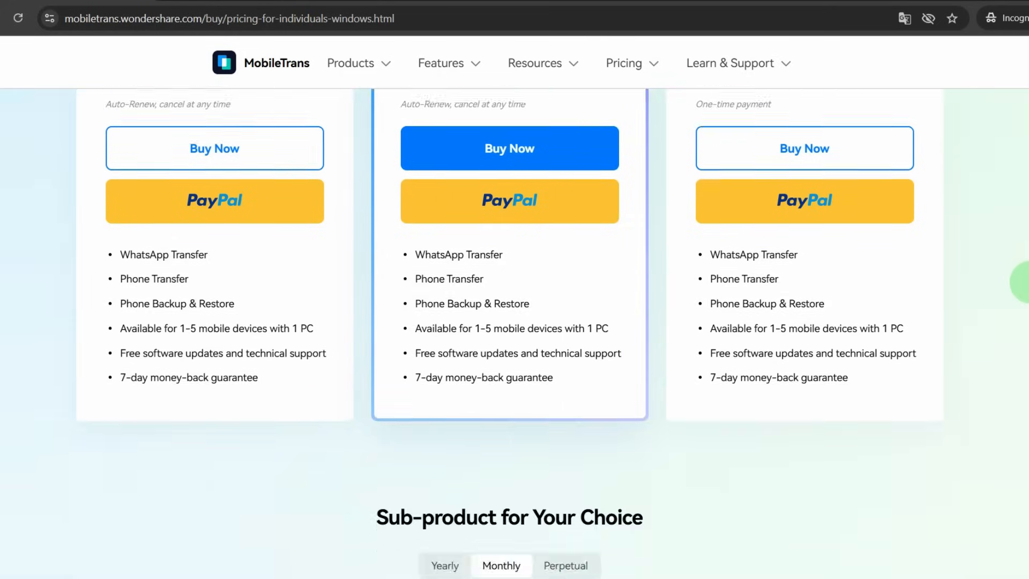
{"action": "scroll", "scroll_direction": "down", "scroll_amount": 3}
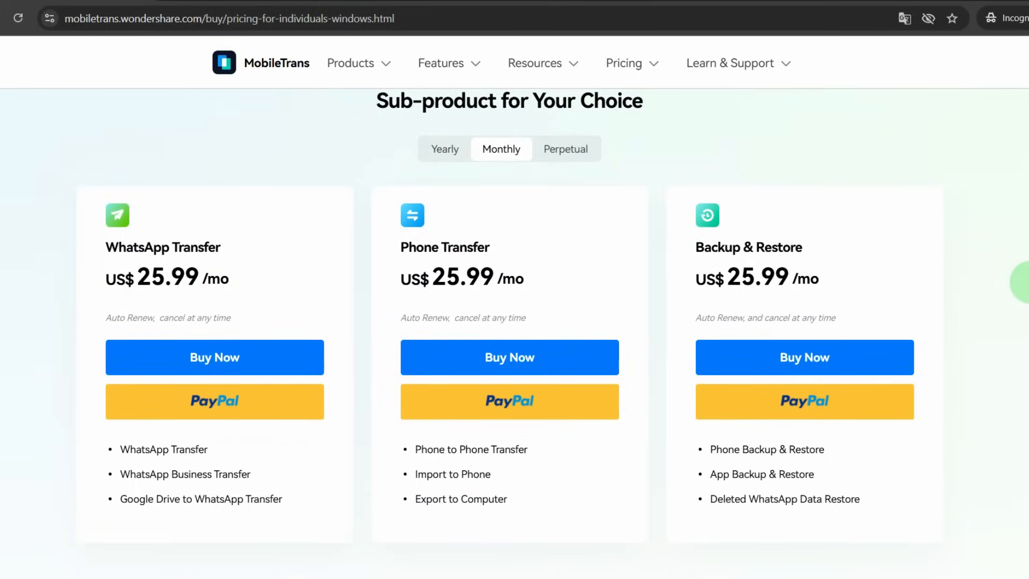